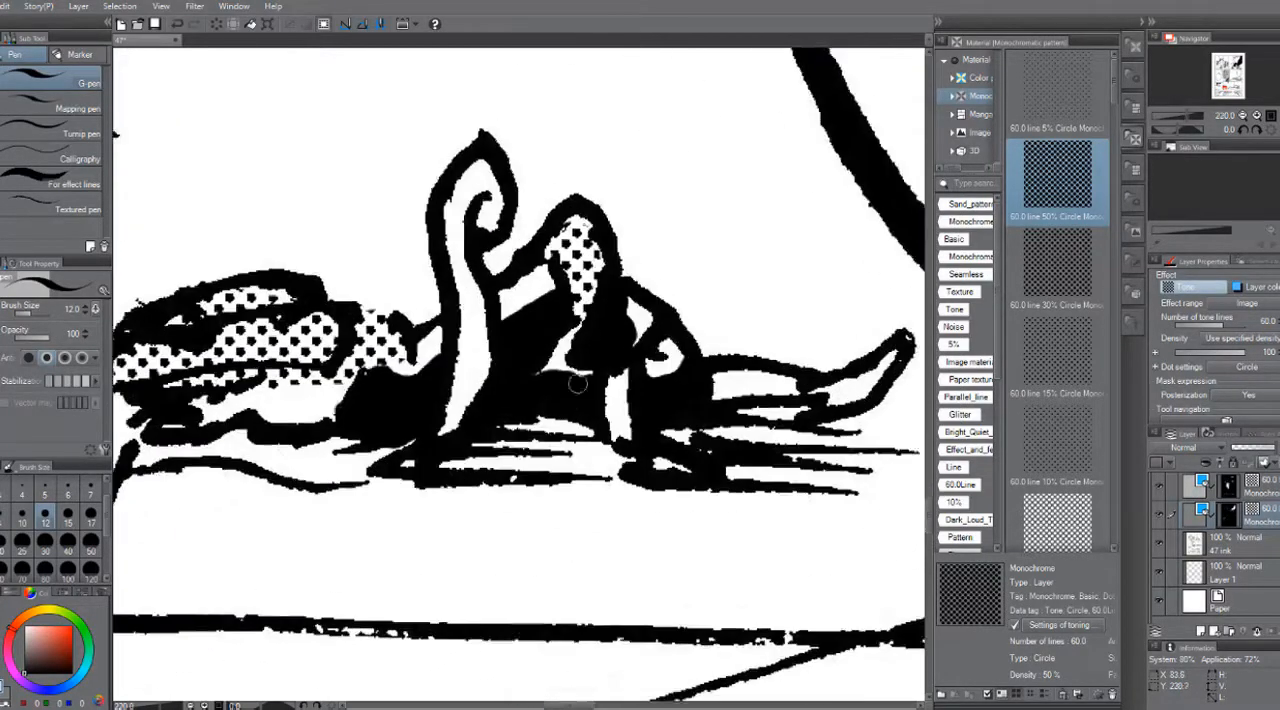
# Deselect the dot-toned figure selection before saving the page
pyautogui.click(120, 6)
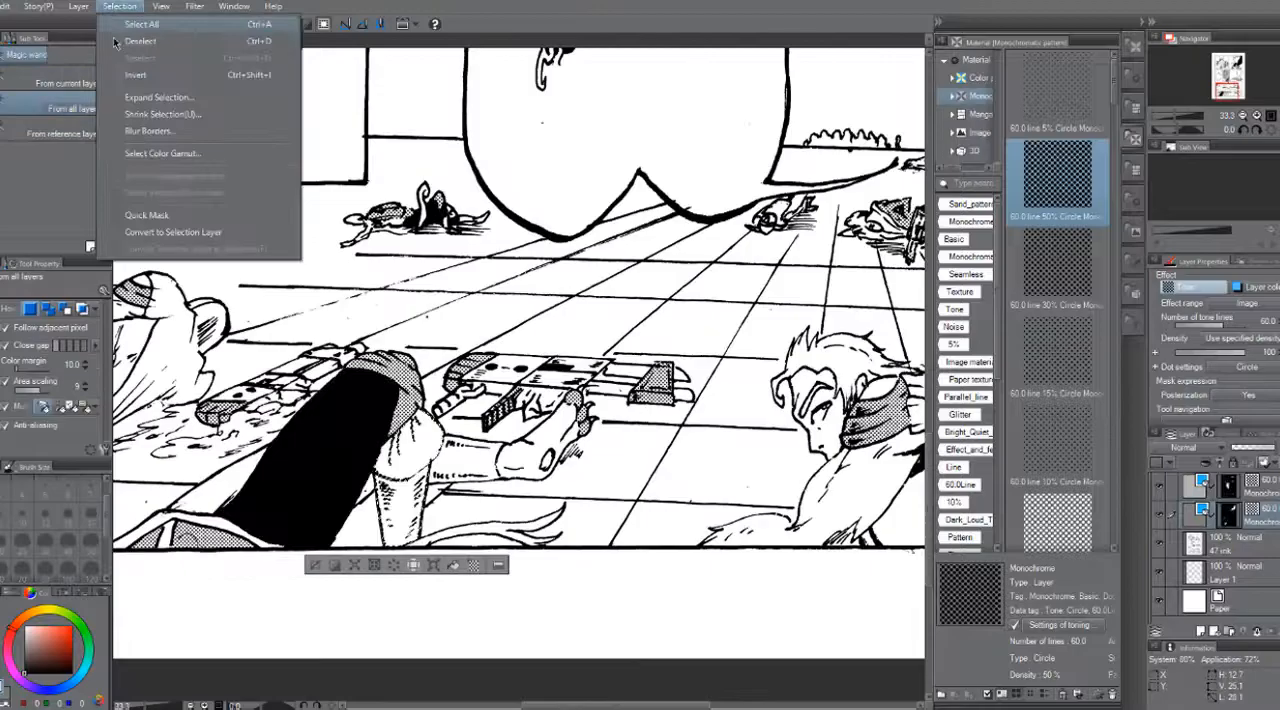
pyautogui.click(140, 40)
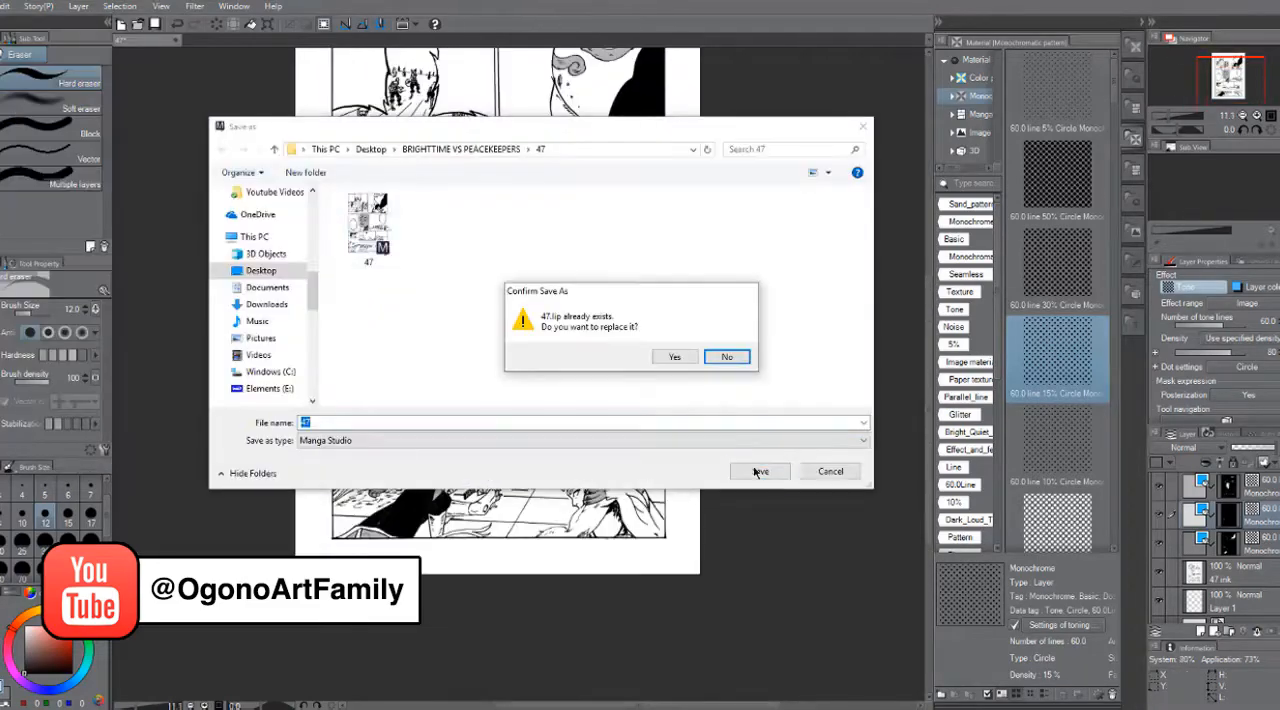
# Confirm replacing the existing Manga Studio file with the toned page
pyautogui.click(674, 356)
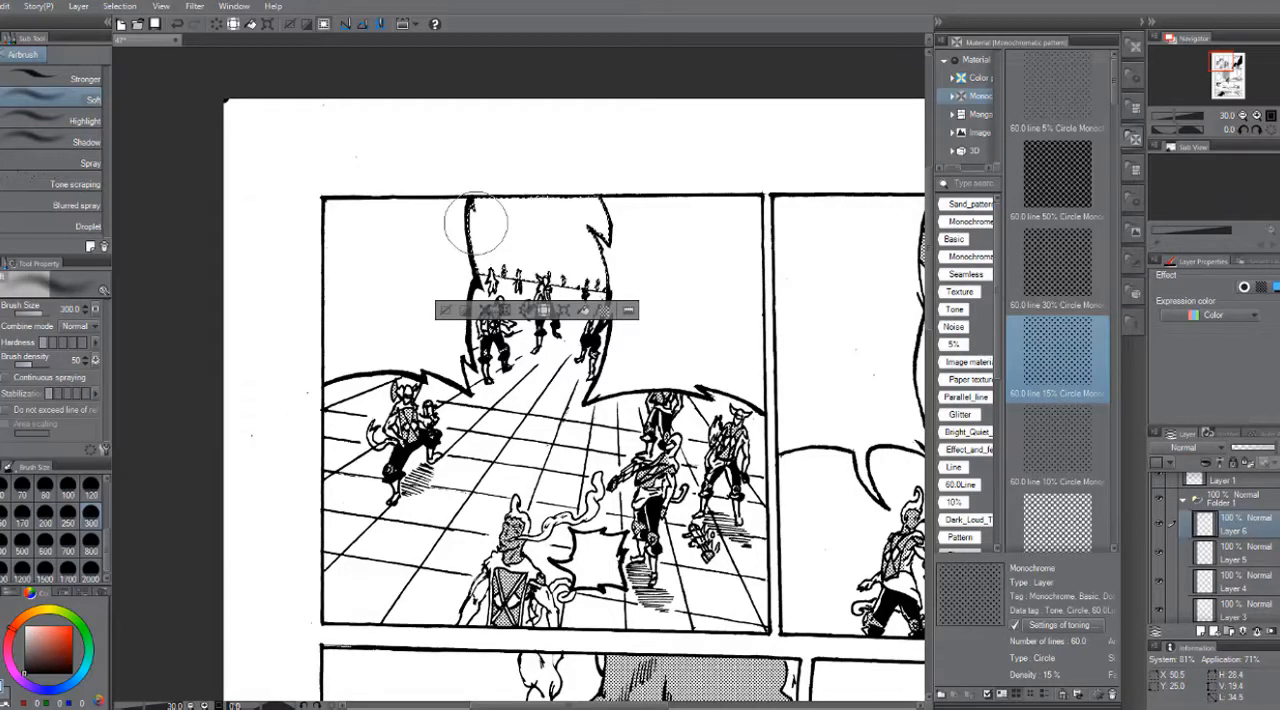
# Airbrush dark gradient shading above the marching figures, then return to the selection commands
pyautogui.click(1184, 448)
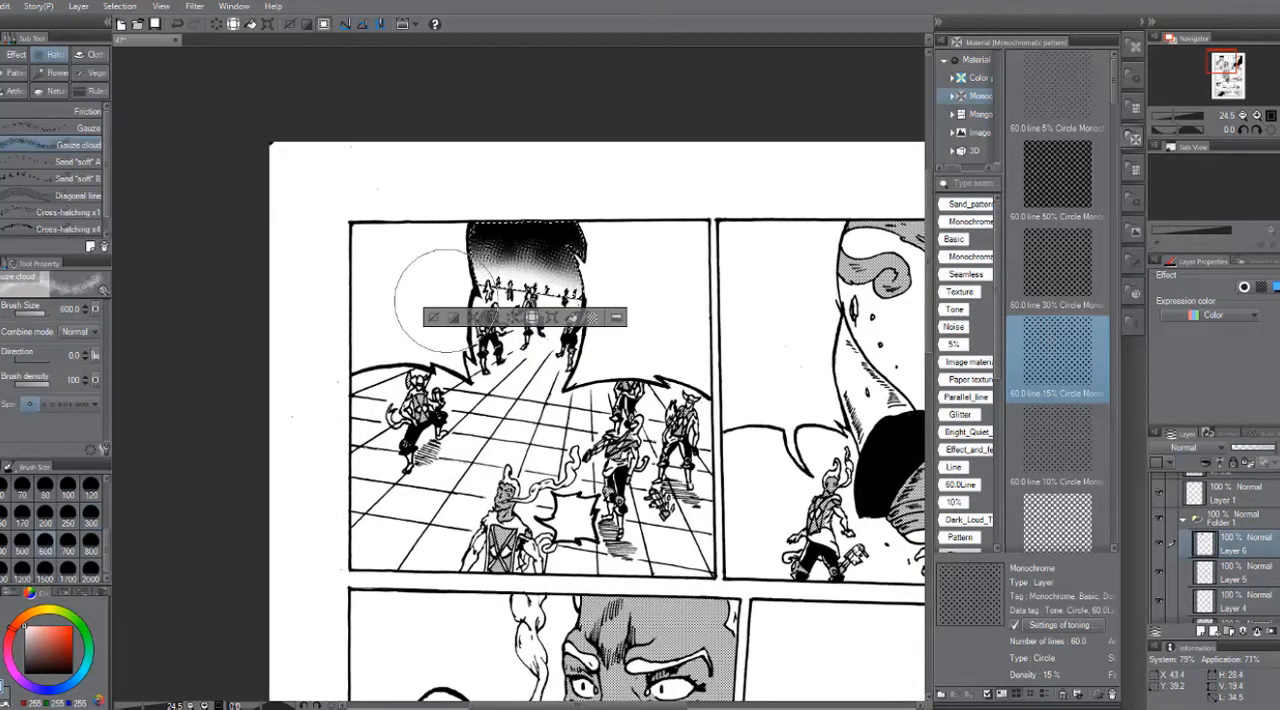
pyautogui.scroll(-3)
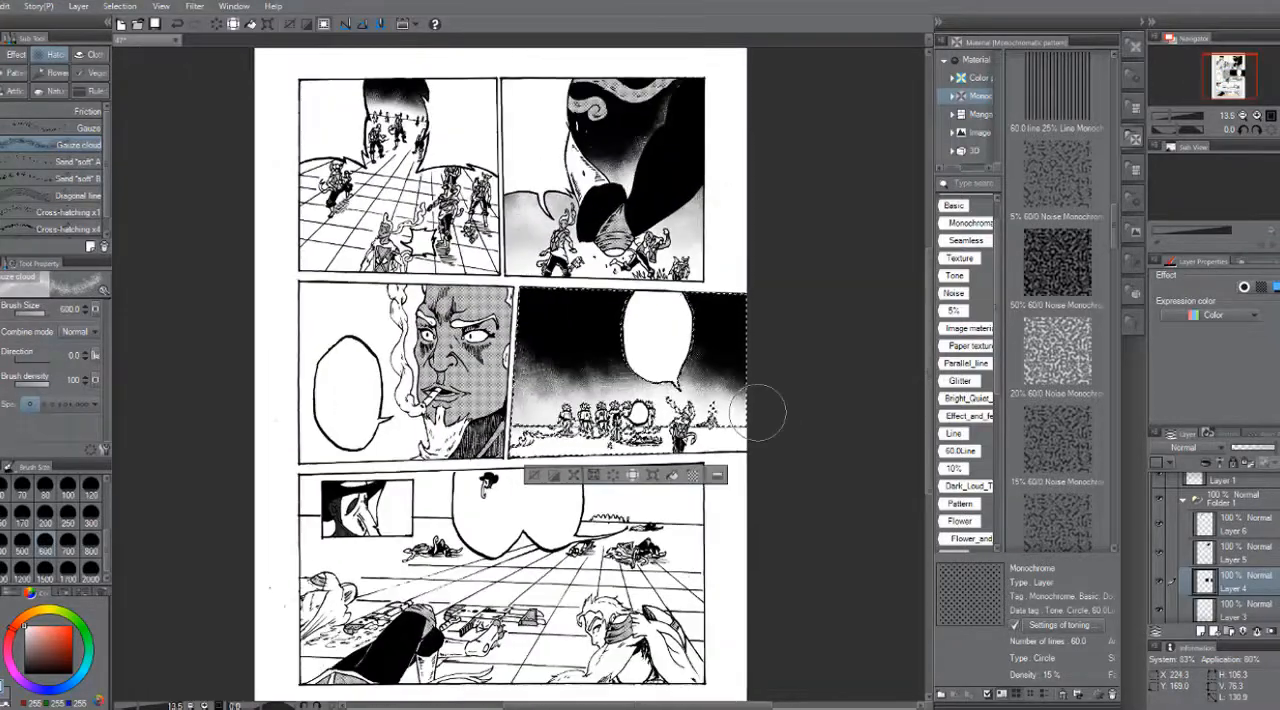
pyautogui.click(120, 6)
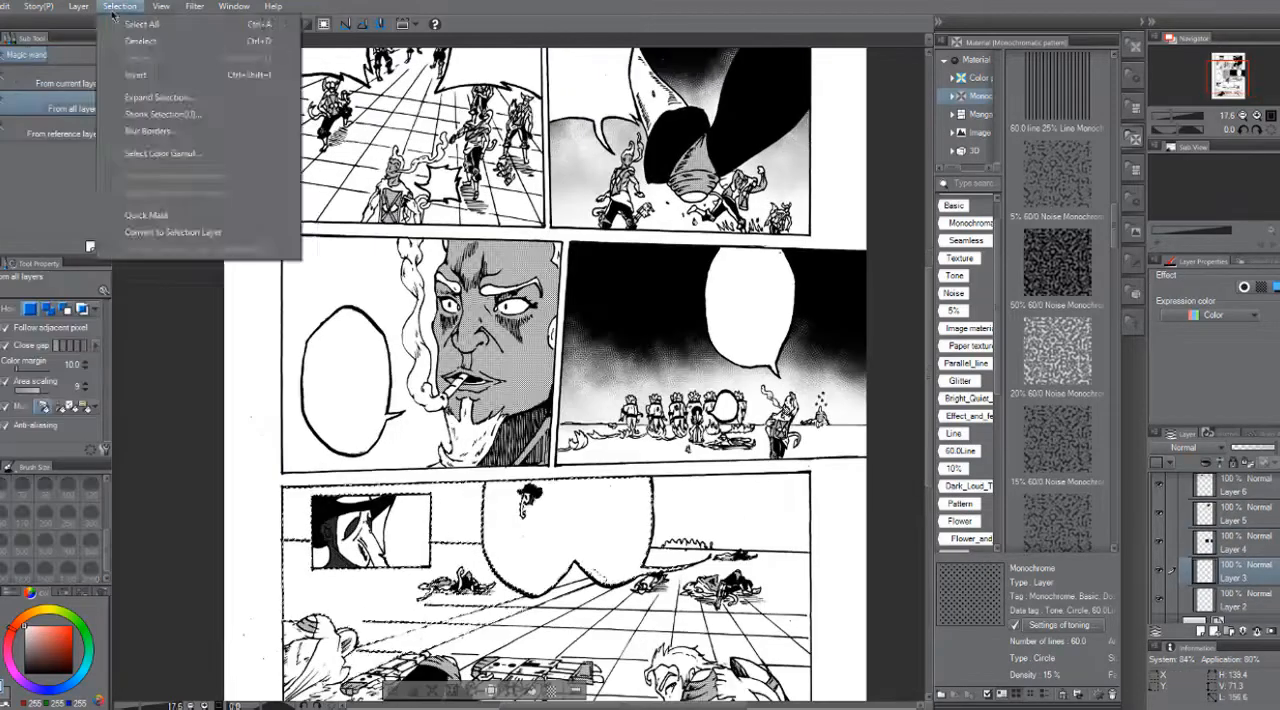